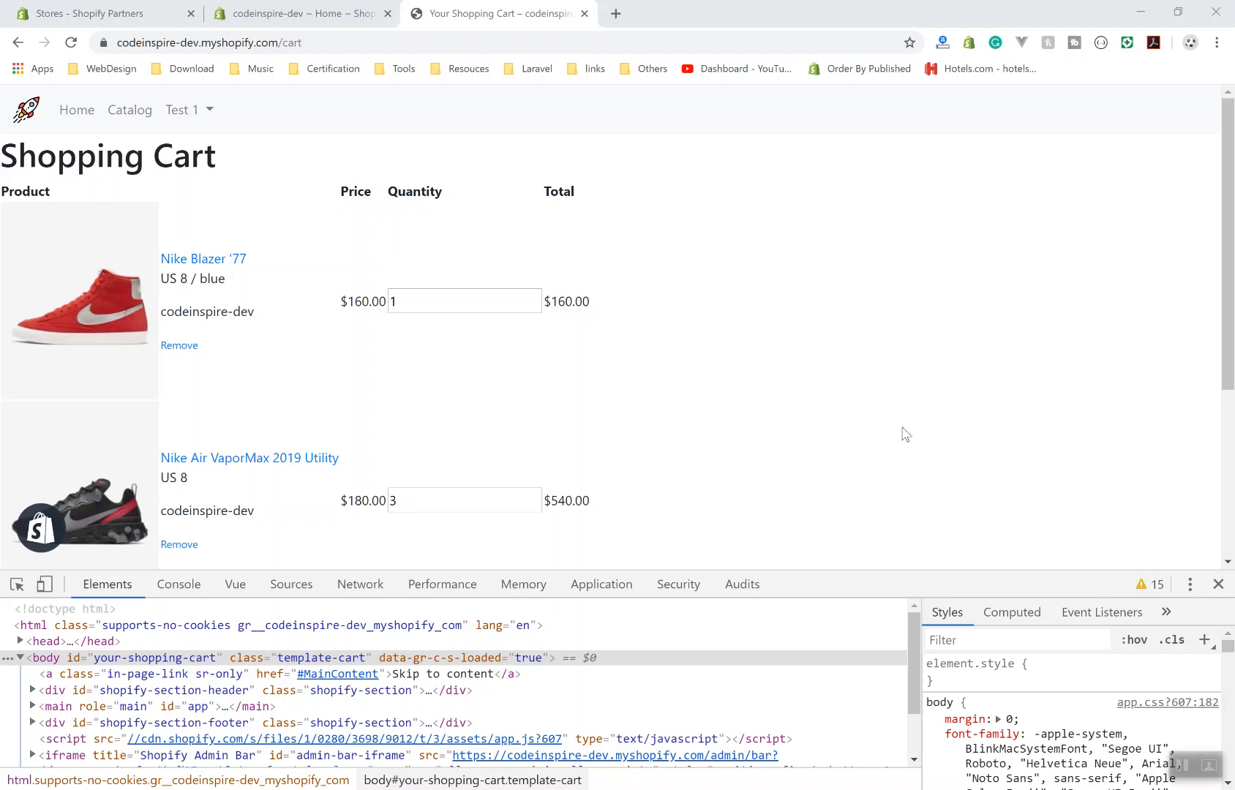
pyautogui.moveTo(866, 357)
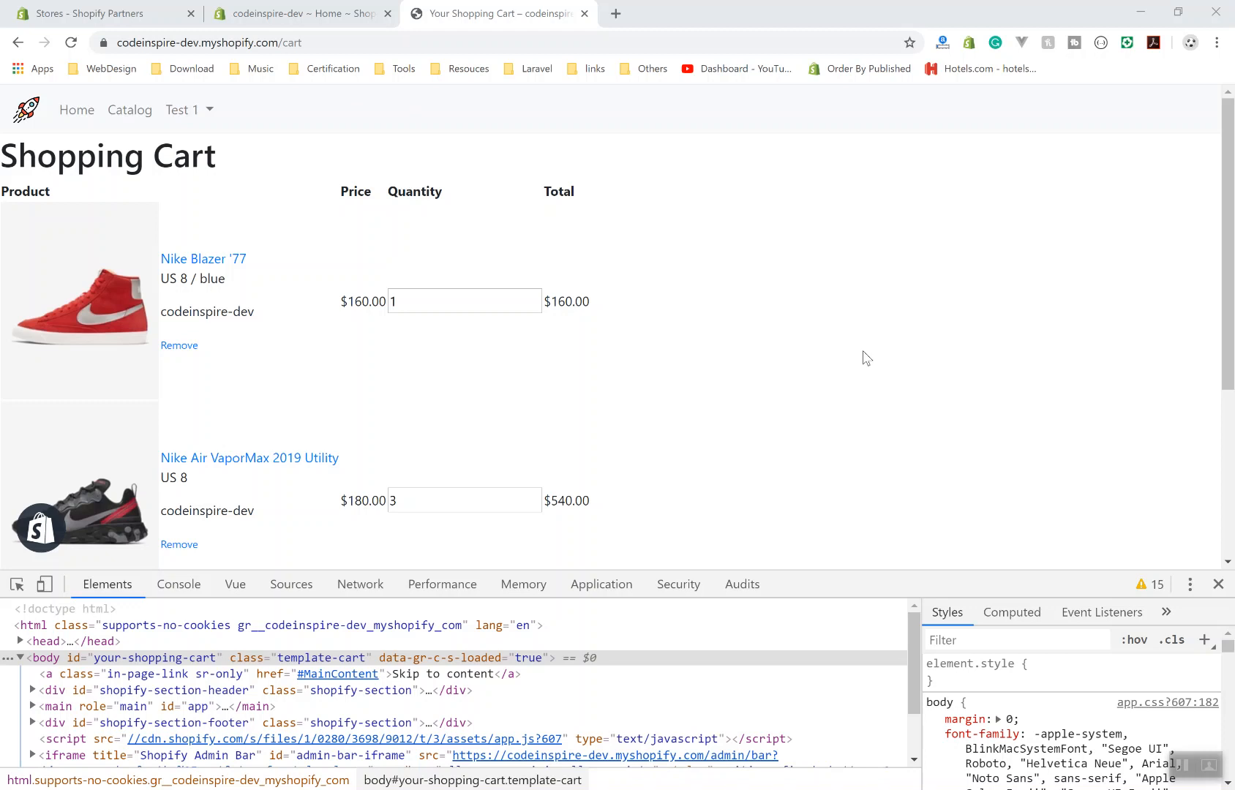
pyautogui.moveTo(769, 360)
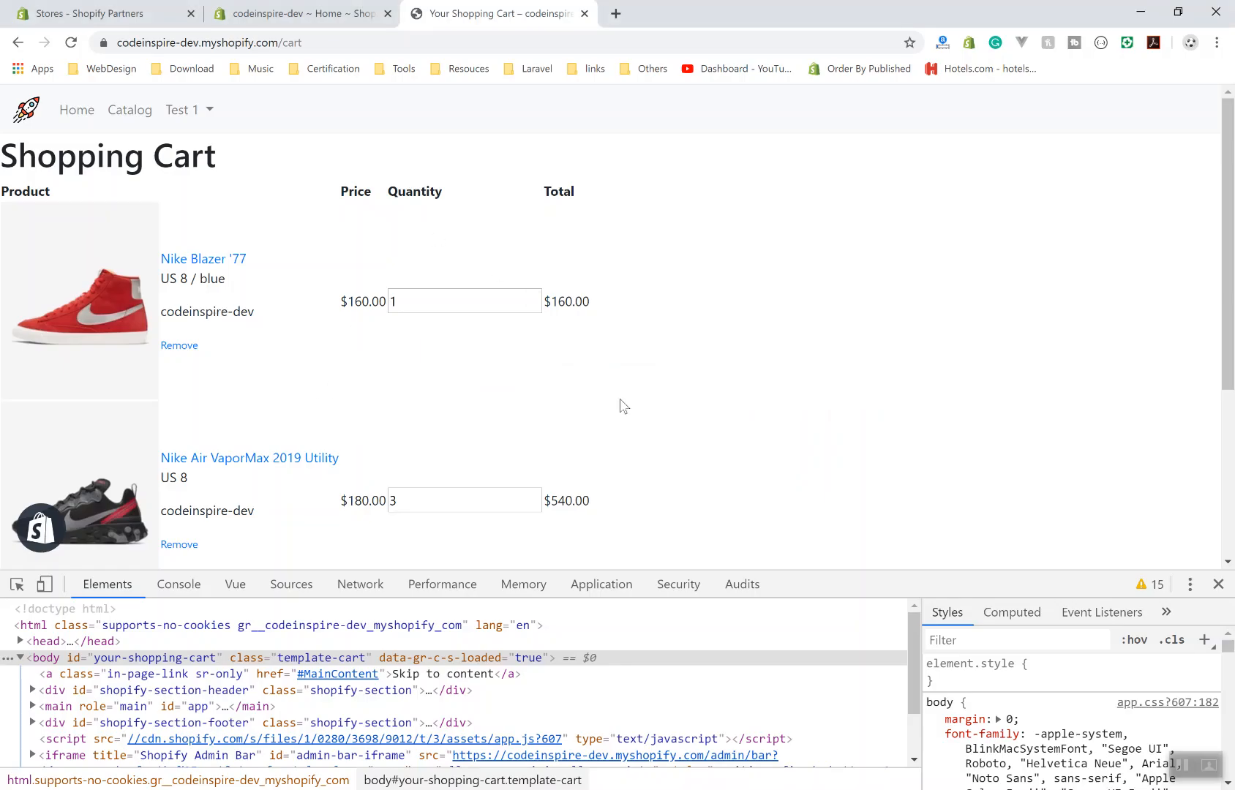
# Switch from the storefront cart page over to the theme project in VS Code
pyautogui.press('alt+tab')
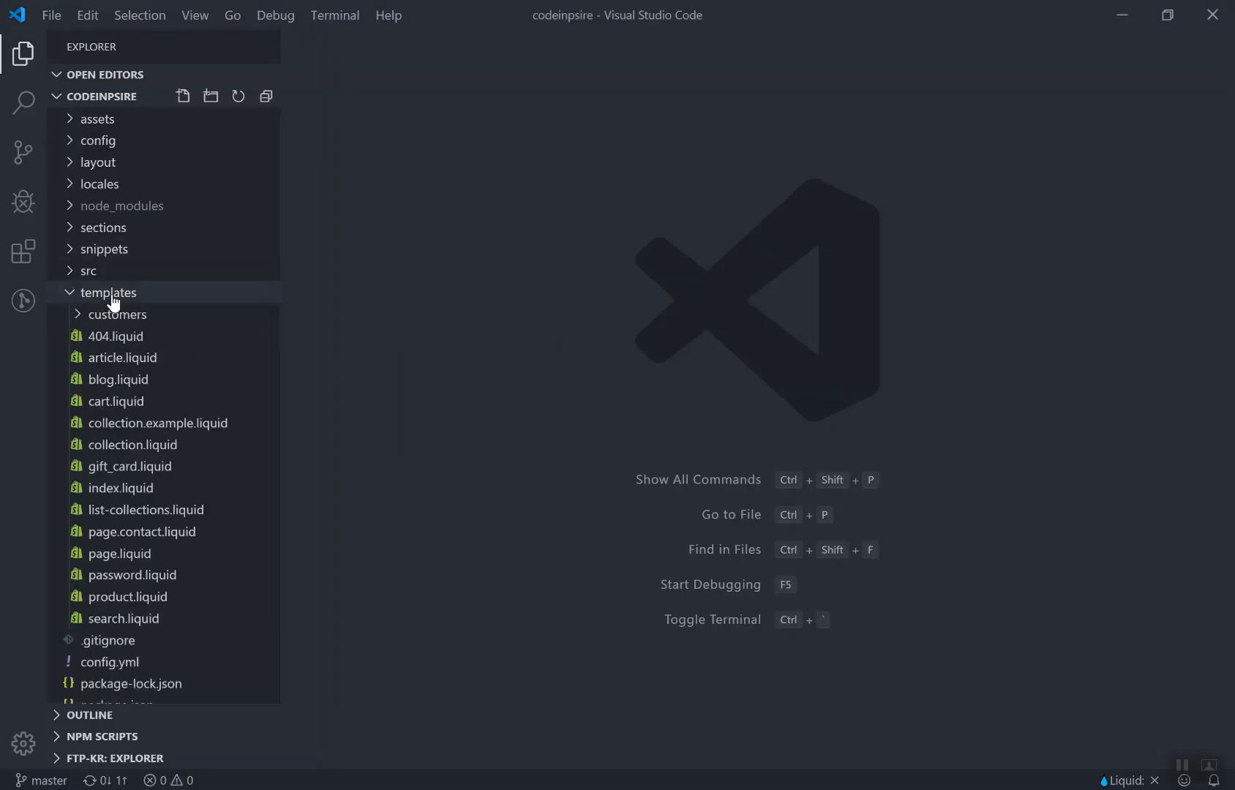
pyautogui.moveTo(117, 400)
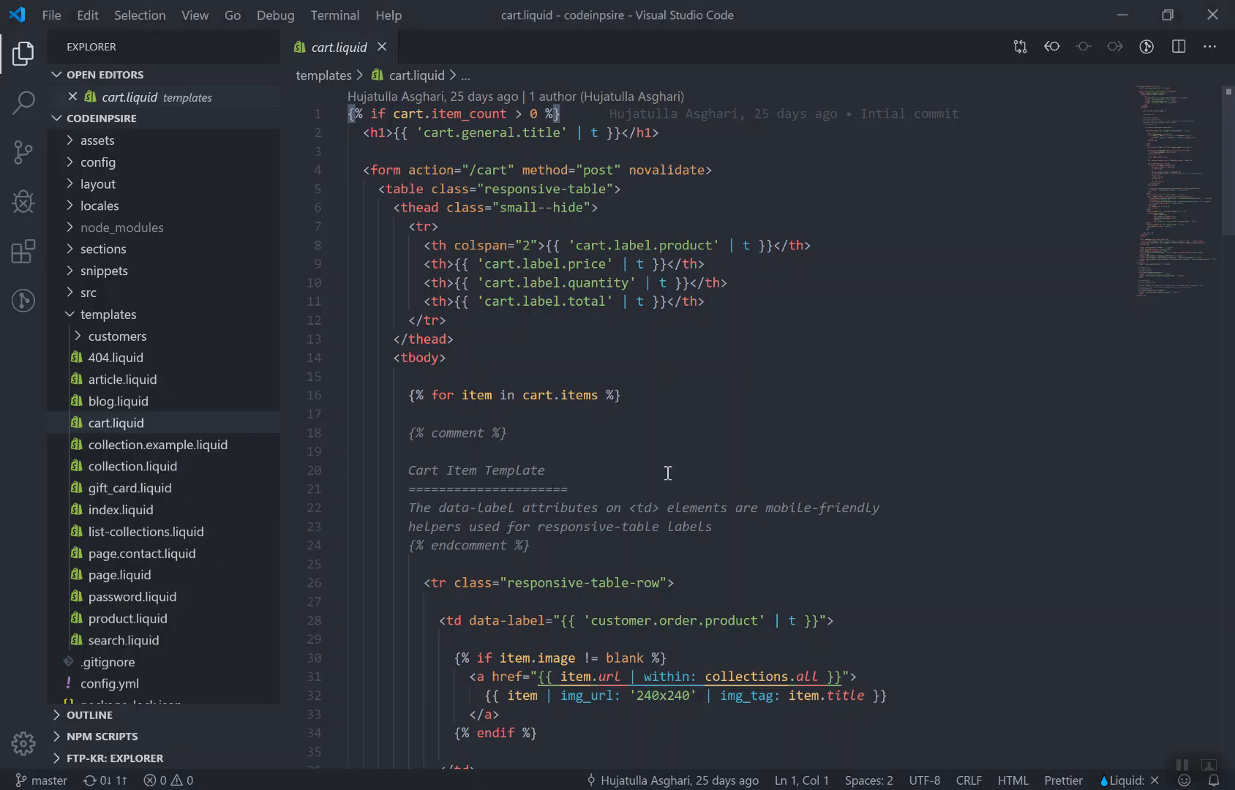
pyautogui.moveTo(104, 270)
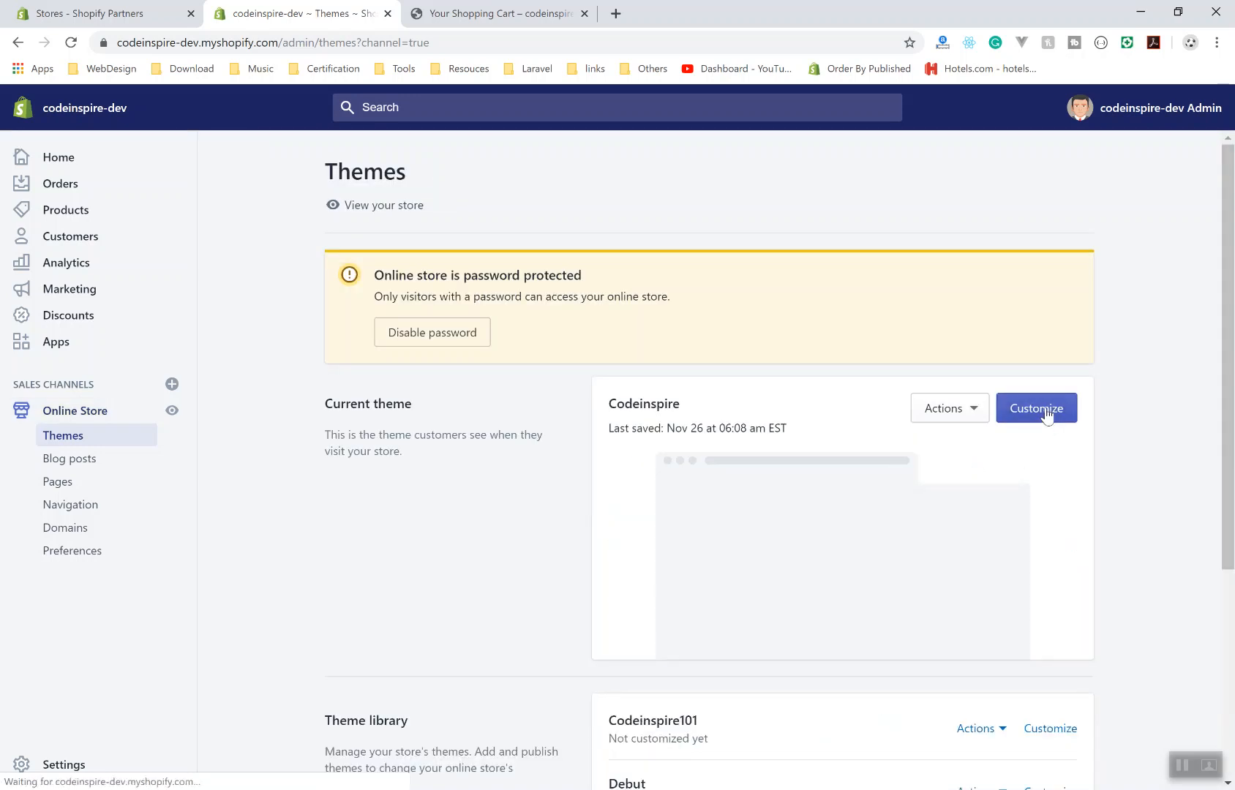
# Customize the Codeinspire theme and browse its page dropdown to pick a store page to preview
pyautogui.click(1036, 409)
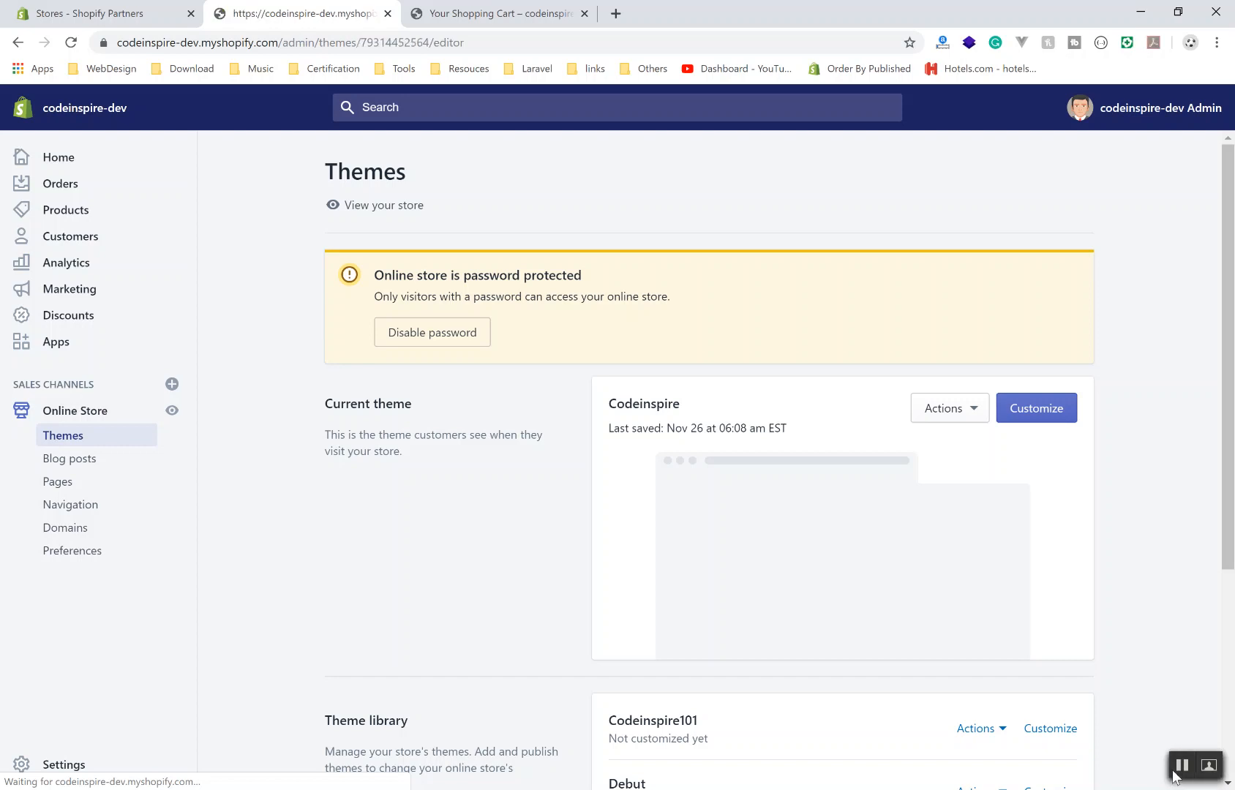
pyautogui.click(1035, 408)
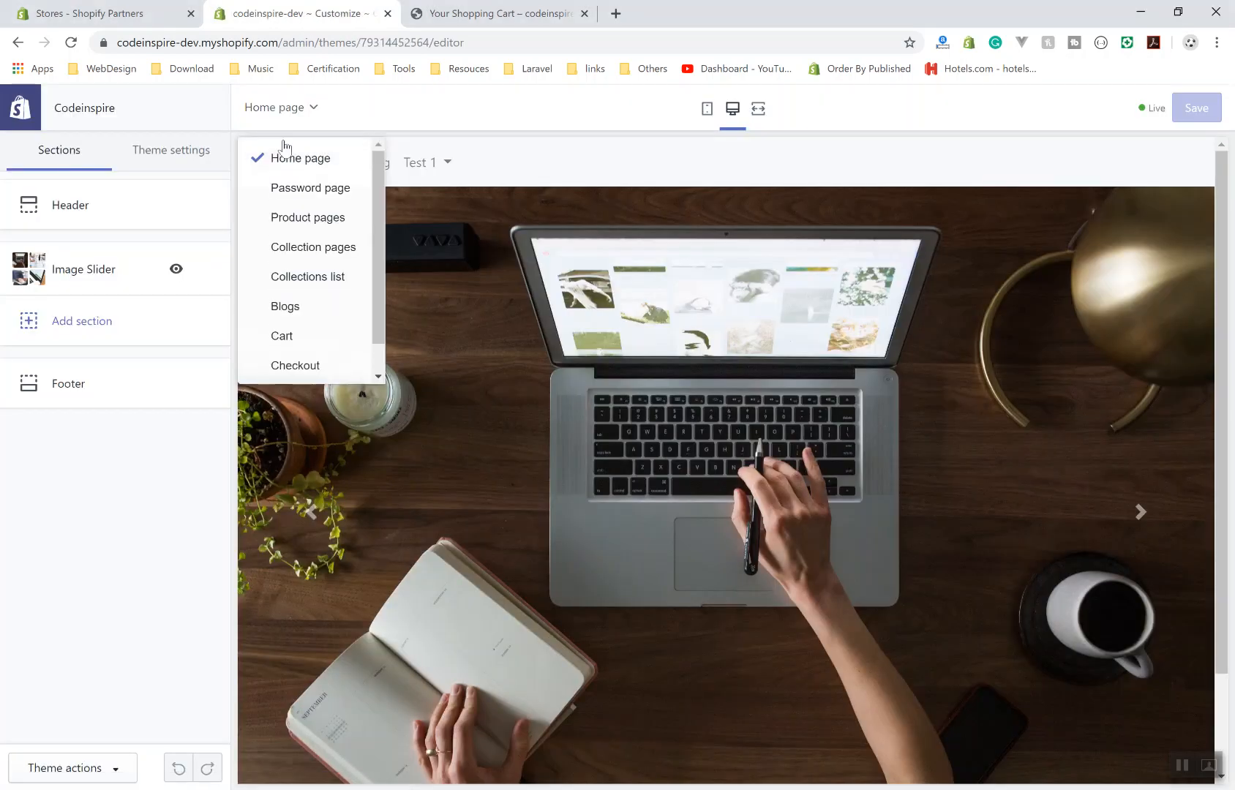
pyautogui.click(281, 335)
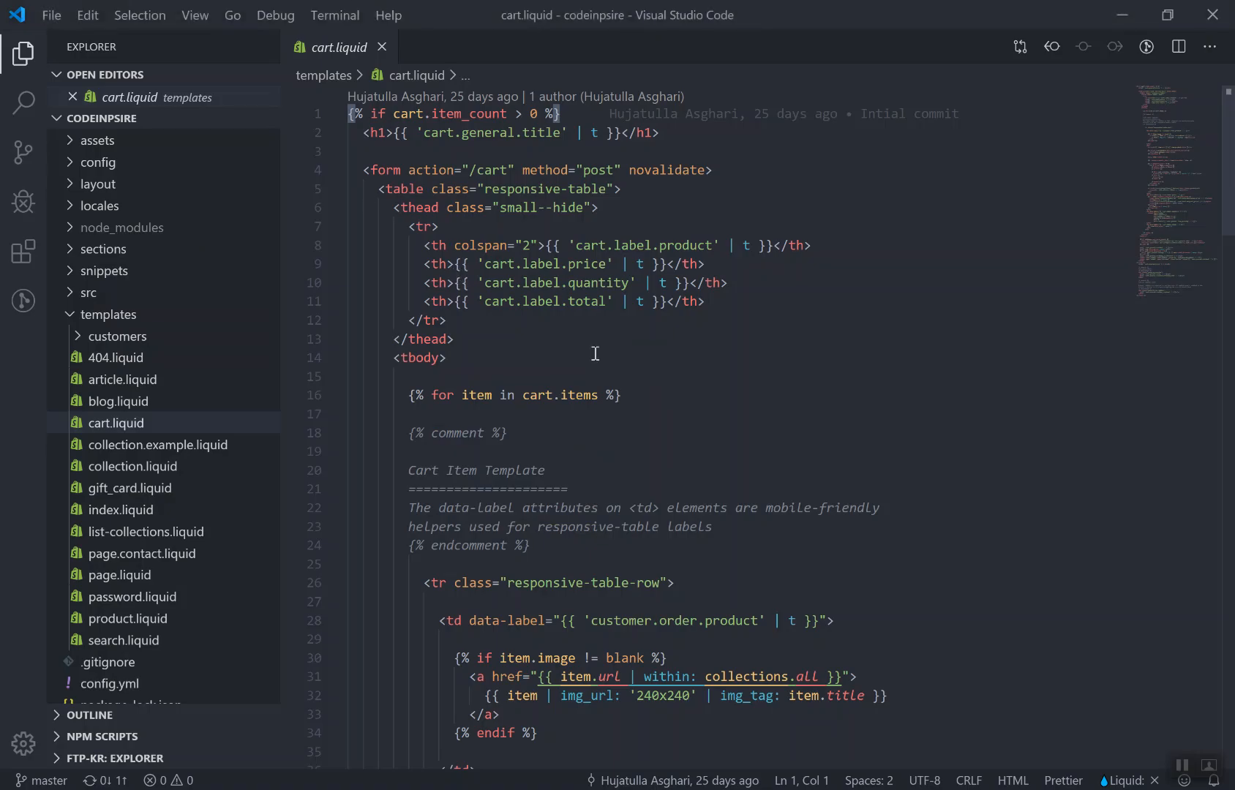
# Create sections/cart-template.liquid to receive the cart code cut from cart.liquid
pyautogui.scroll(-3)
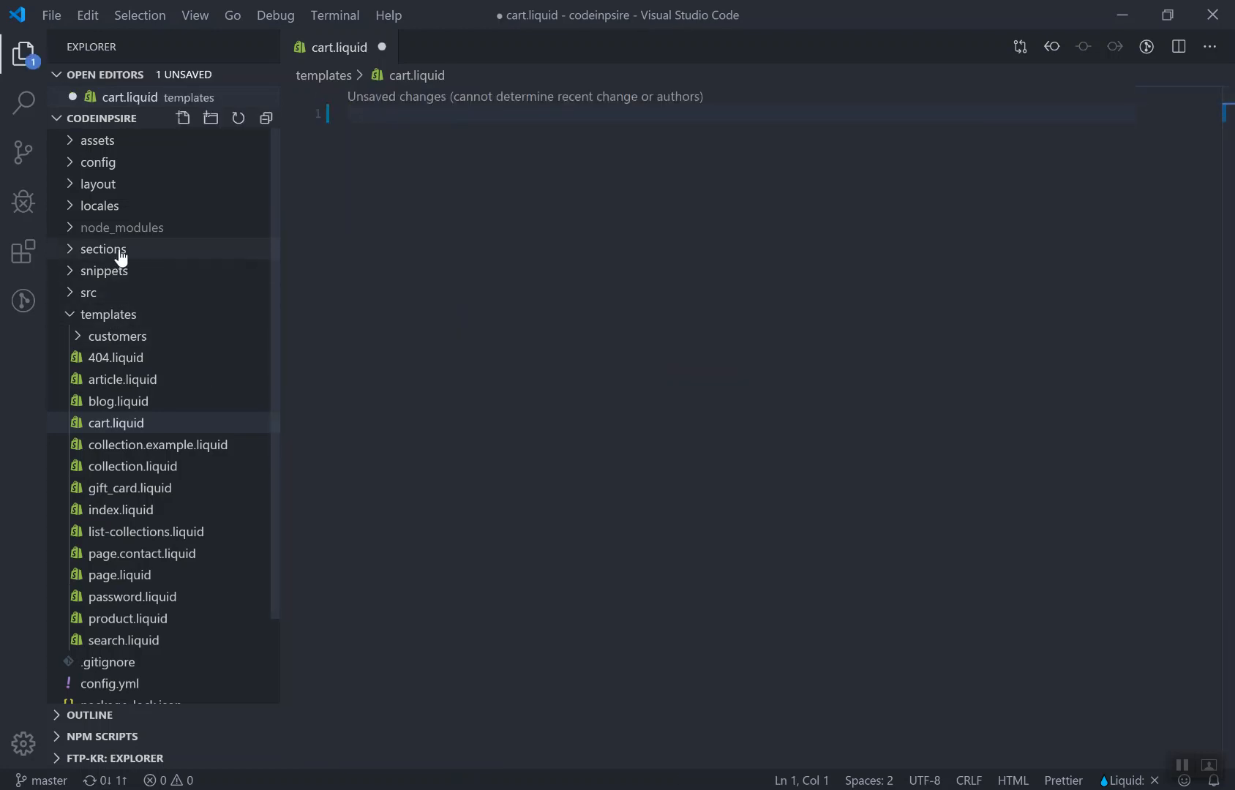
pyautogui.click(104, 249)
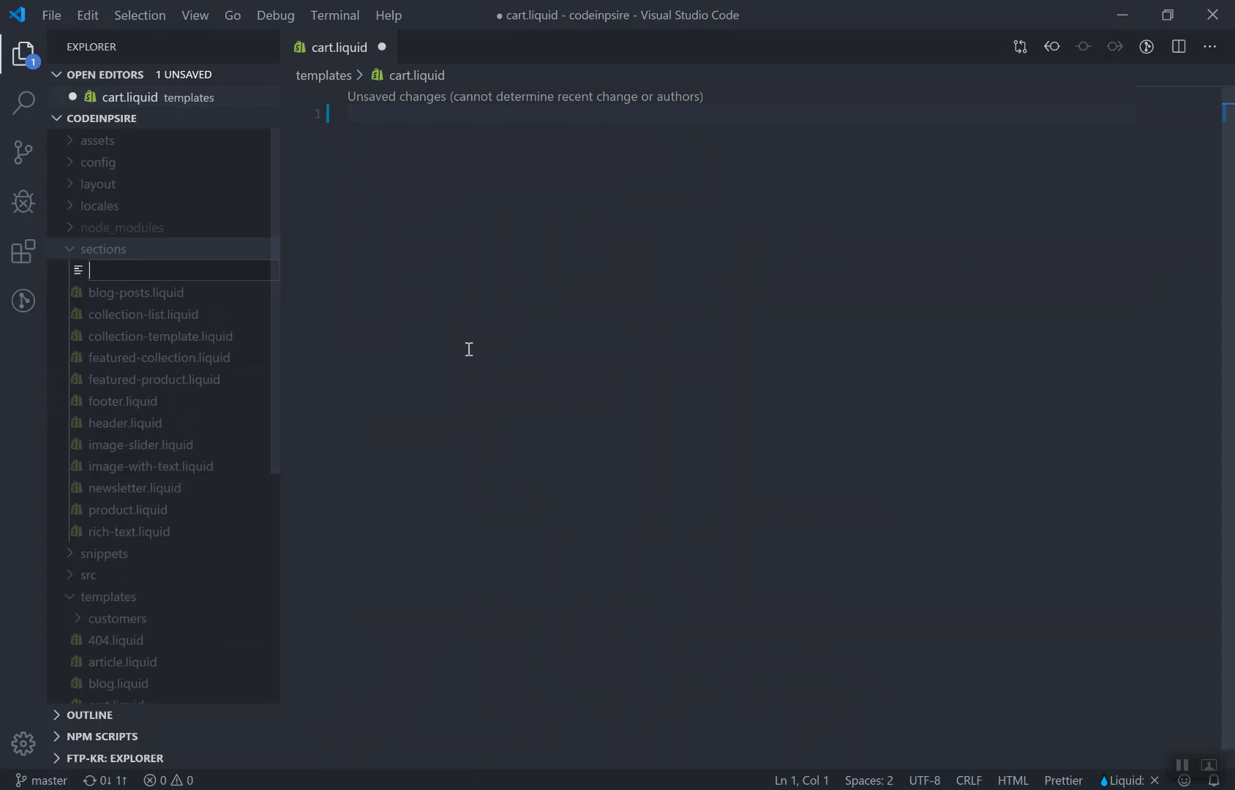
pyautogui.write('cart-template.liquid')
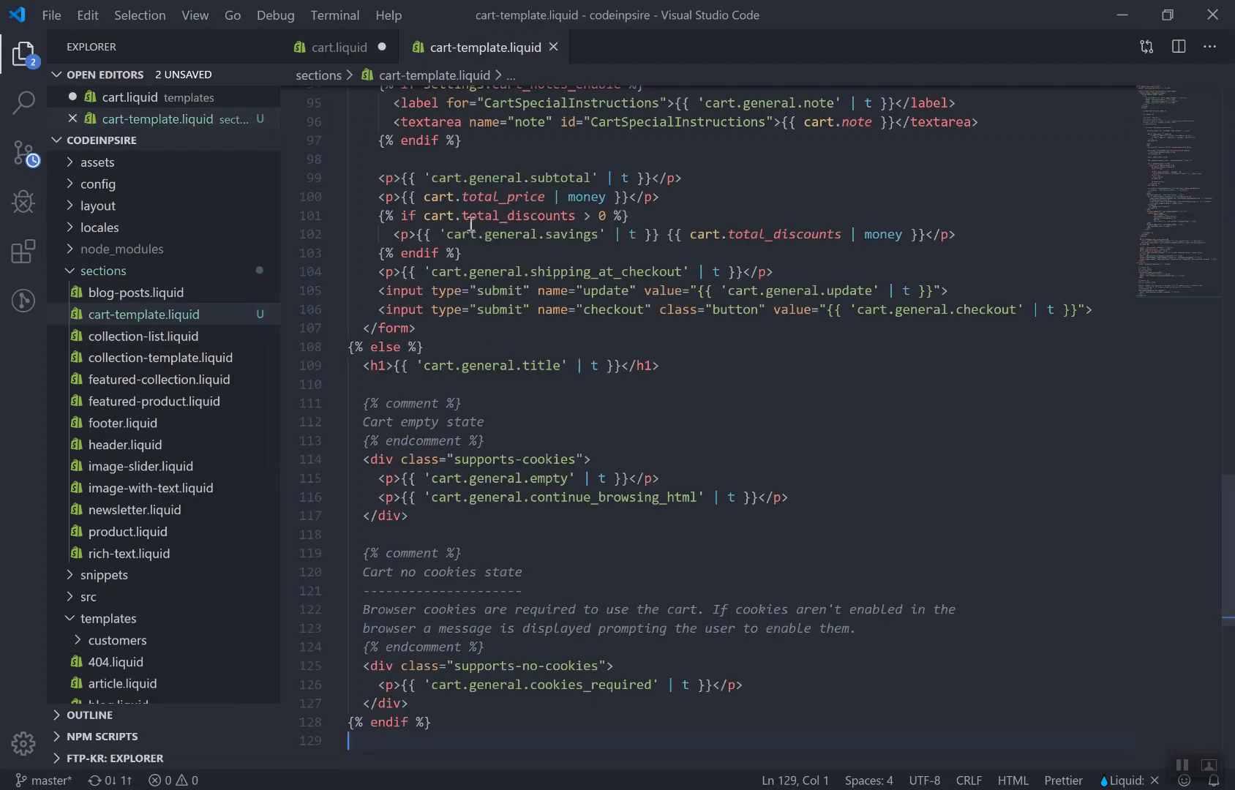
# Replace cart.liquid's contents with a single {% section 'cart-template' %} tag and save it
pyautogui.click(341, 47)
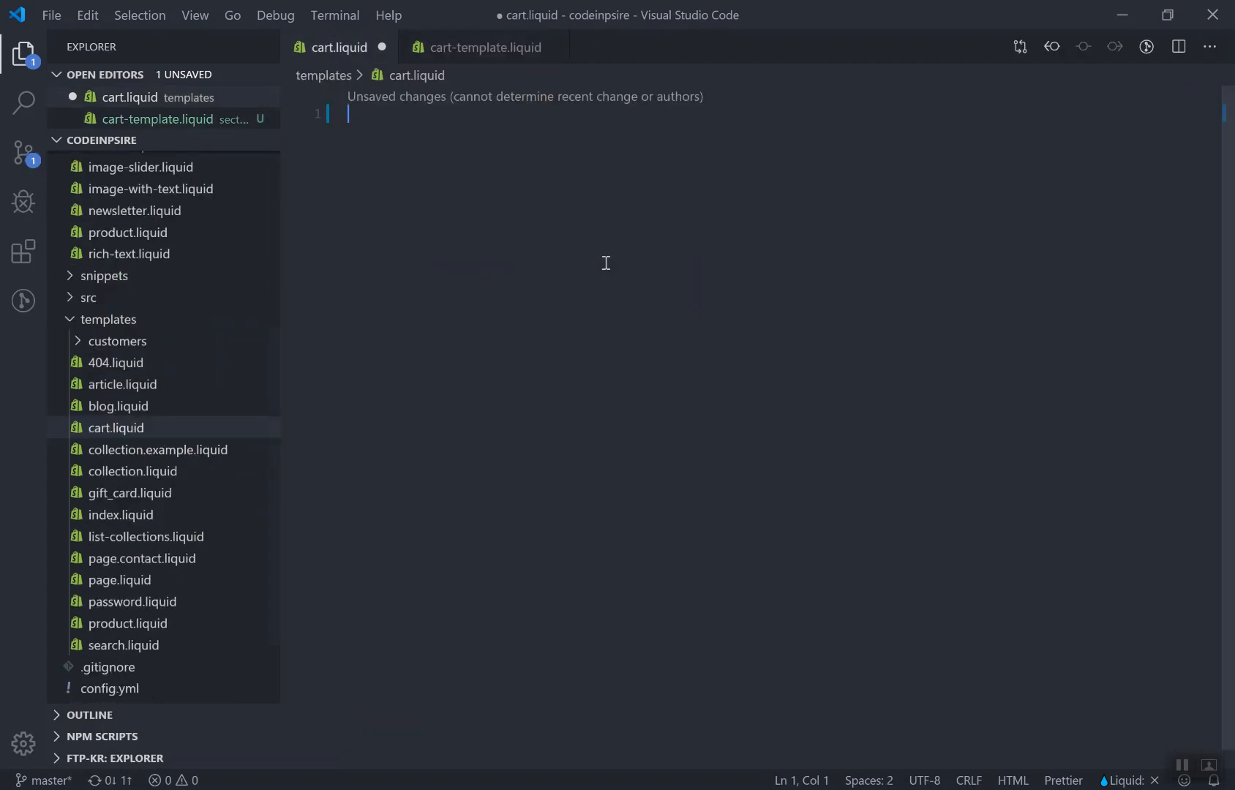
pyautogui.write('inc')
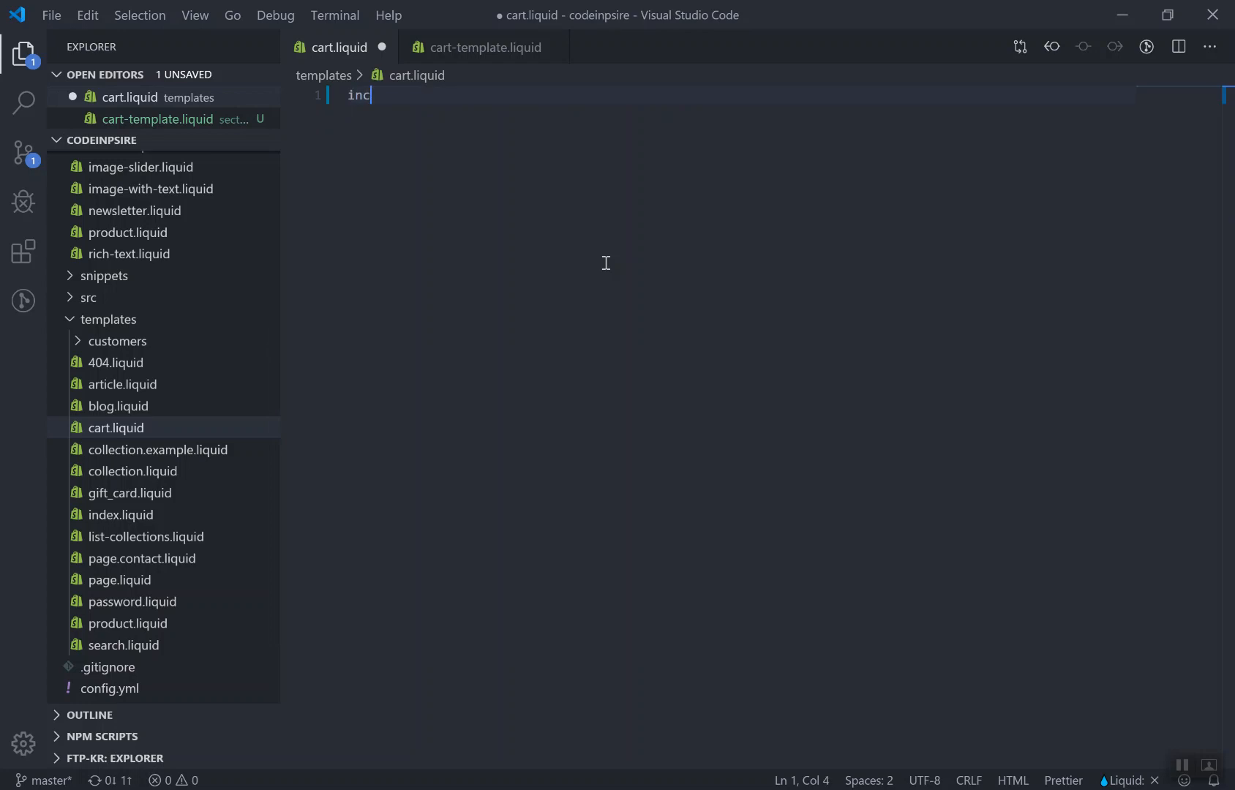
pyautogui.write("section 'snippet' %}")
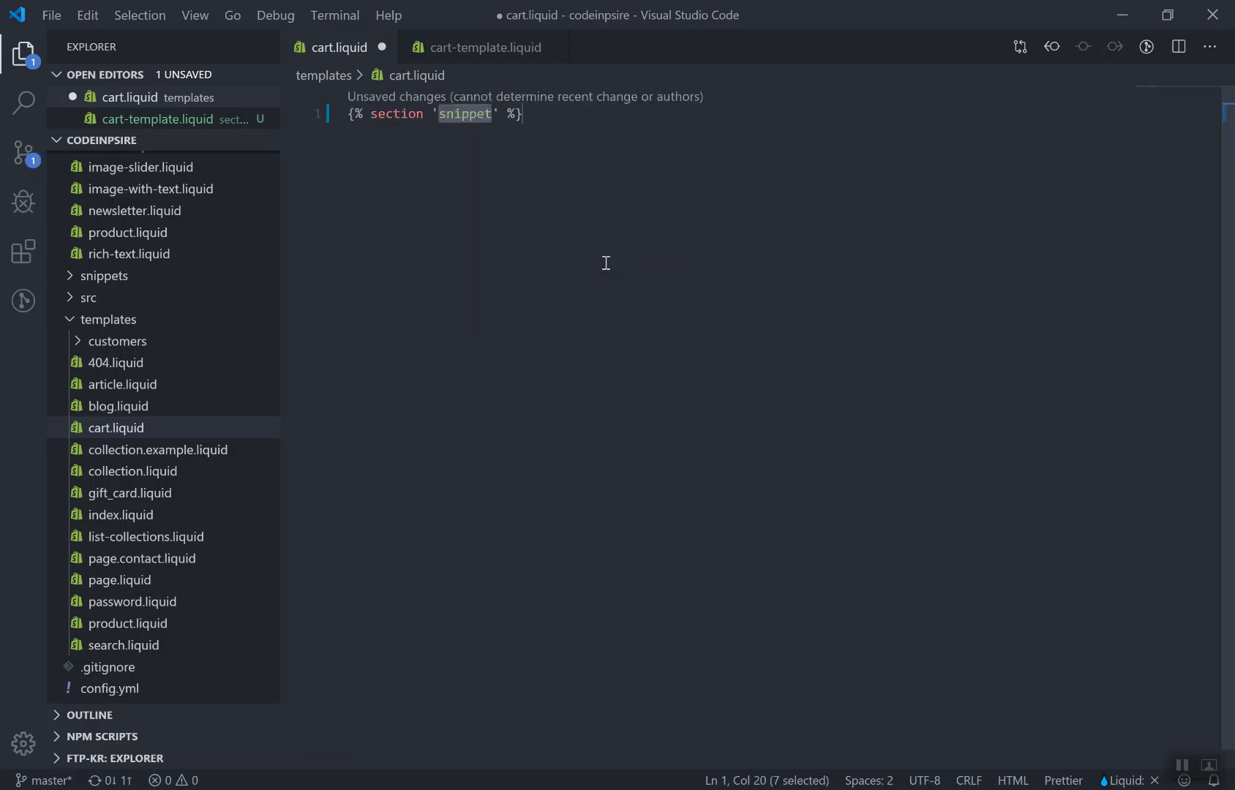
pyautogui.write('cart.temp')
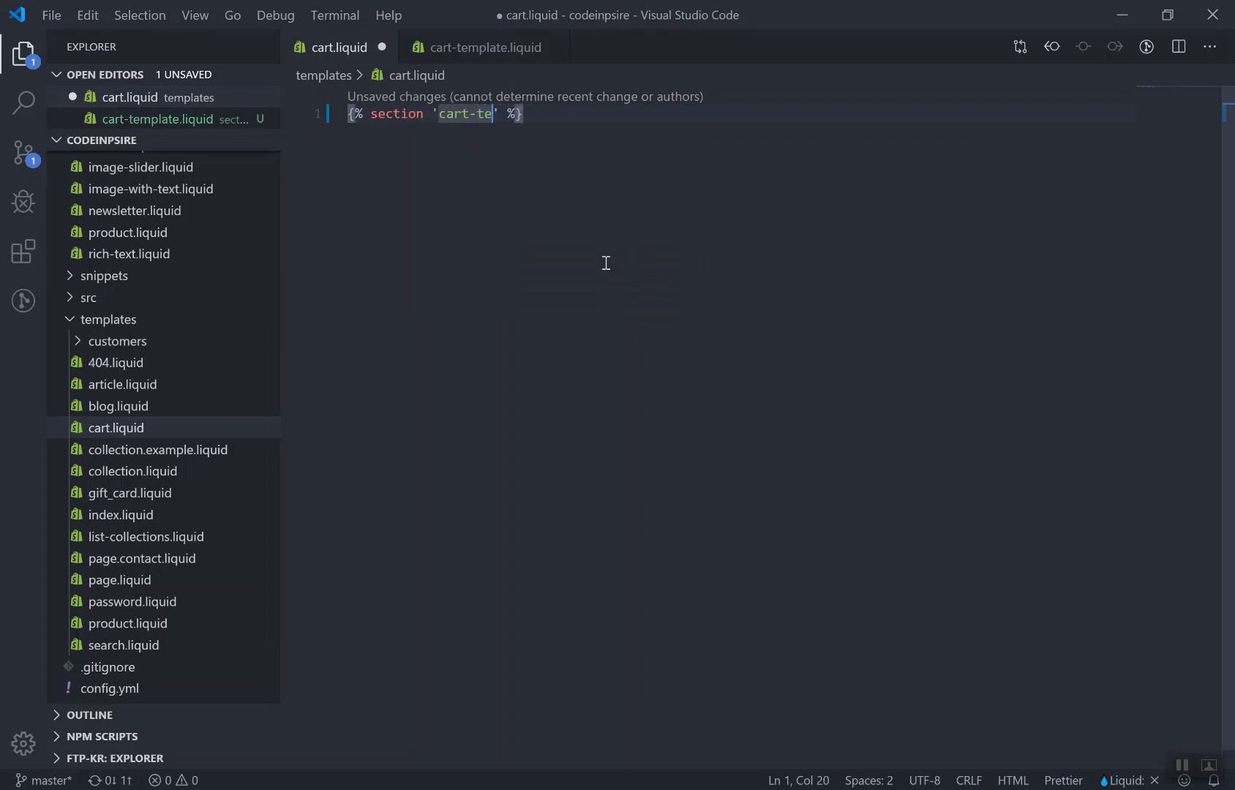
pyautogui.write('mplate')
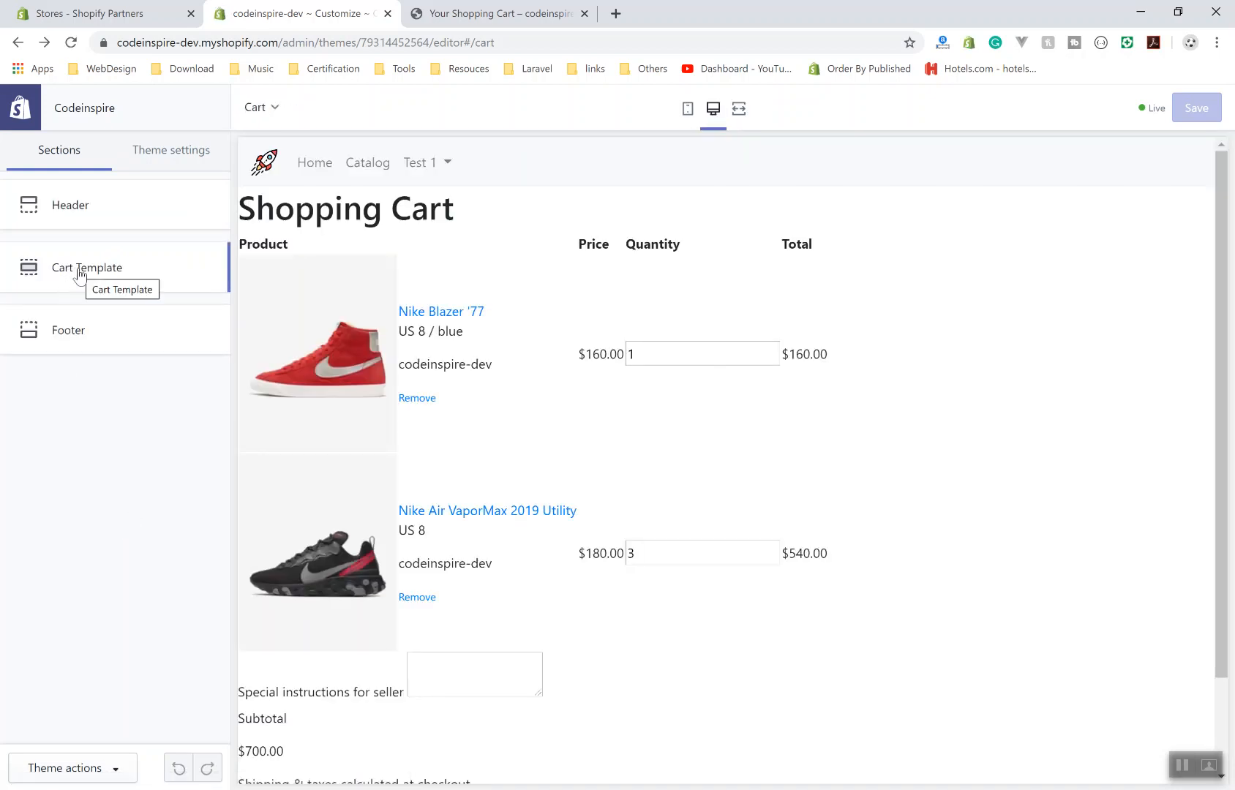
# Inspect the new Cart Template section in the customizer, then return to the VS Code window
pyautogui.click(86, 267)
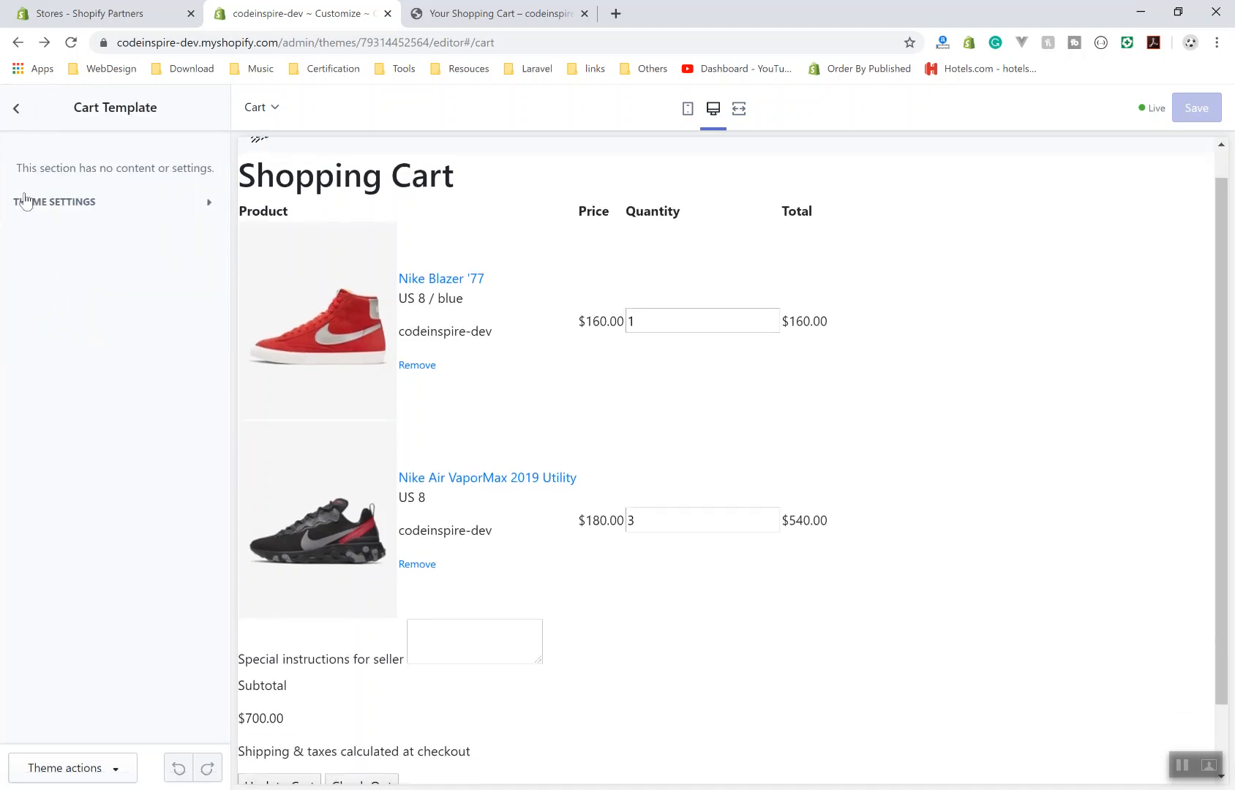
pyautogui.press('alt+tab')
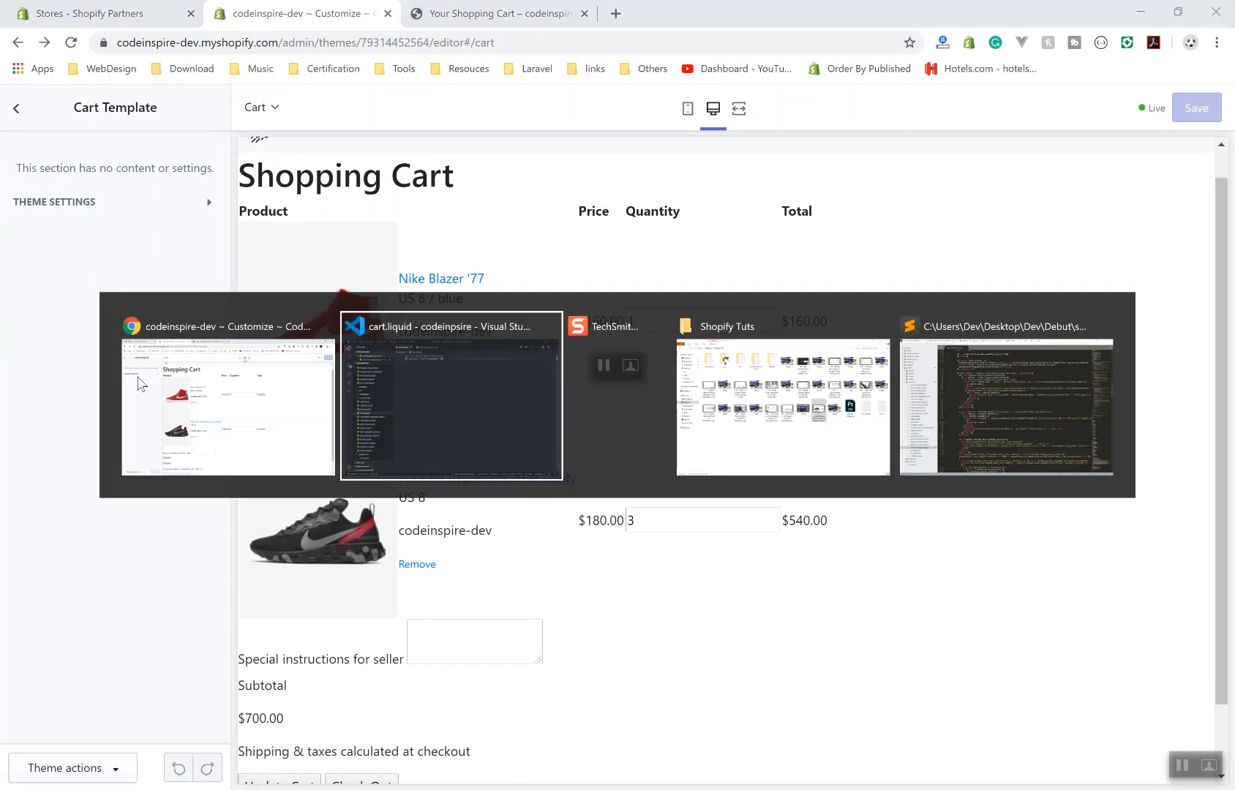
pyautogui.click(449, 396)
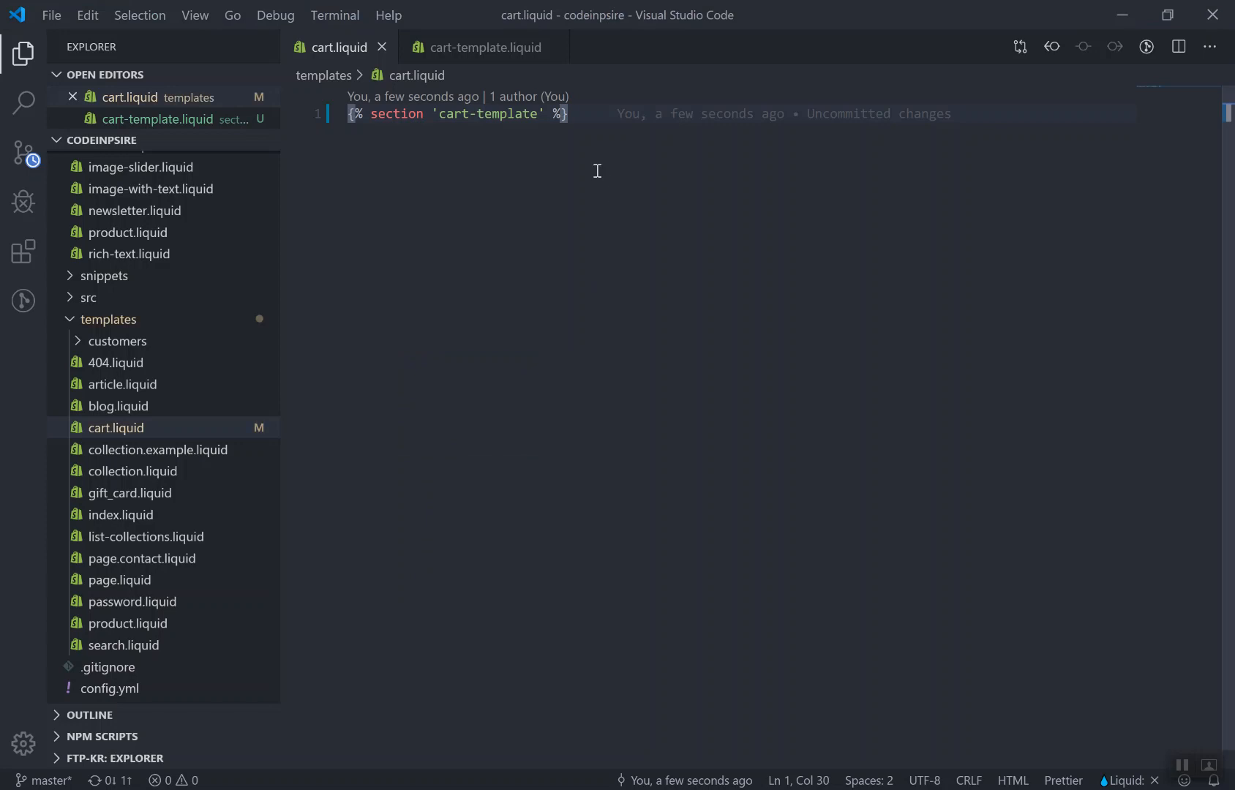
# Review templates/product.liquid and the product section's schema block as a model for the cart section
pyautogui.press('Enter')
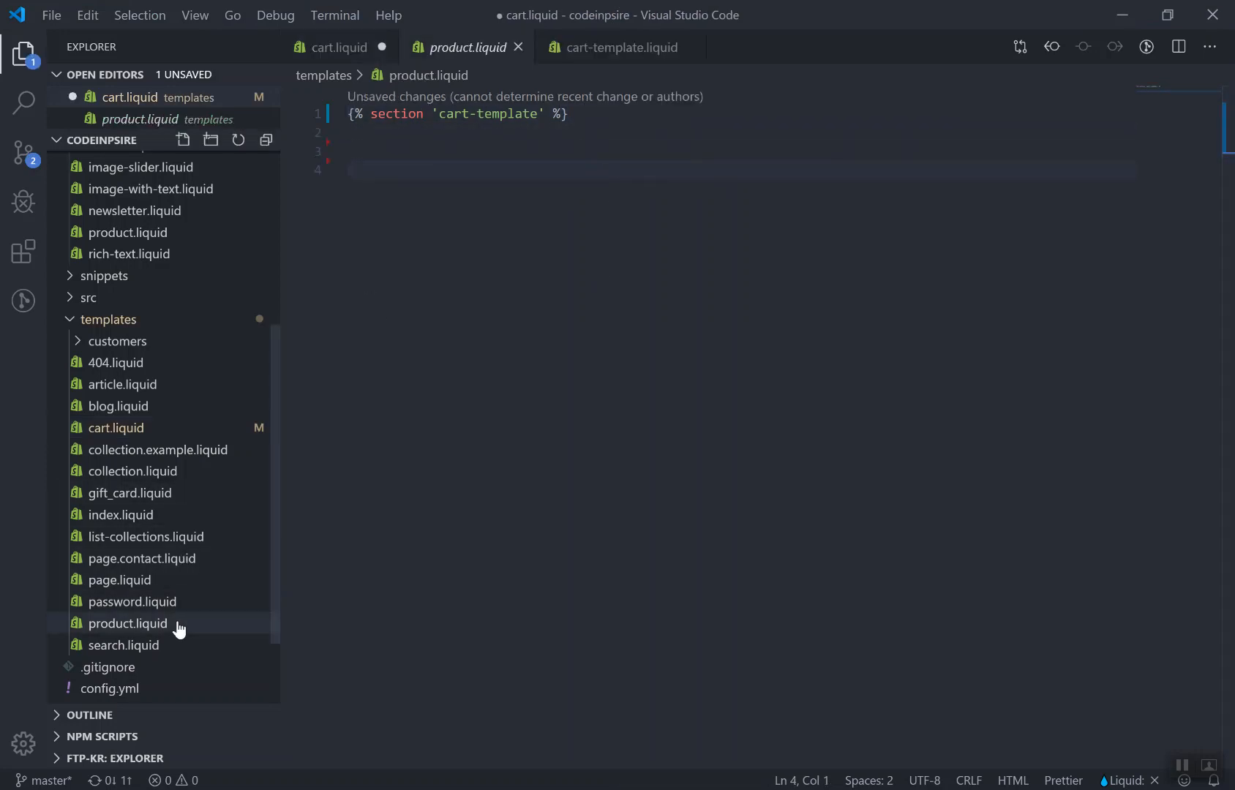
pyautogui.doubleClick(127, 624)
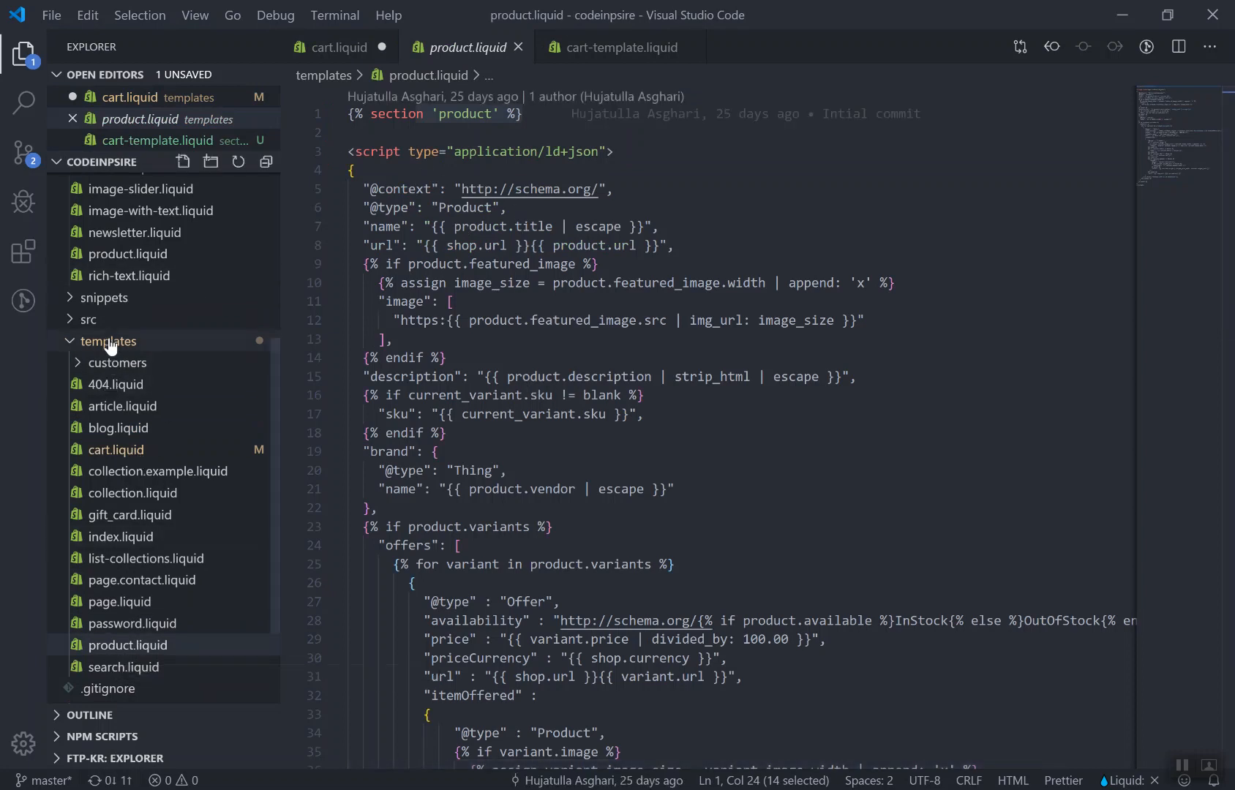
pyautogui.click(107, 341)
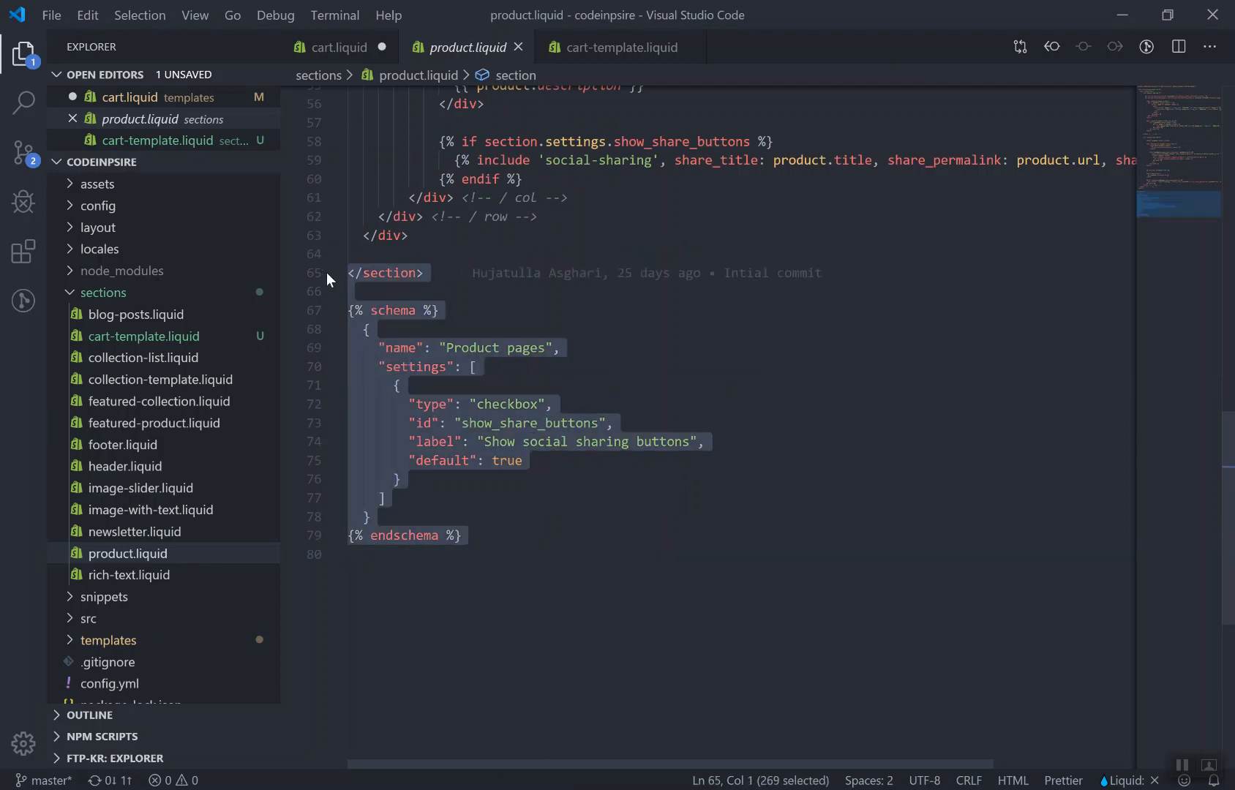
pyautogui.click(339, 47)
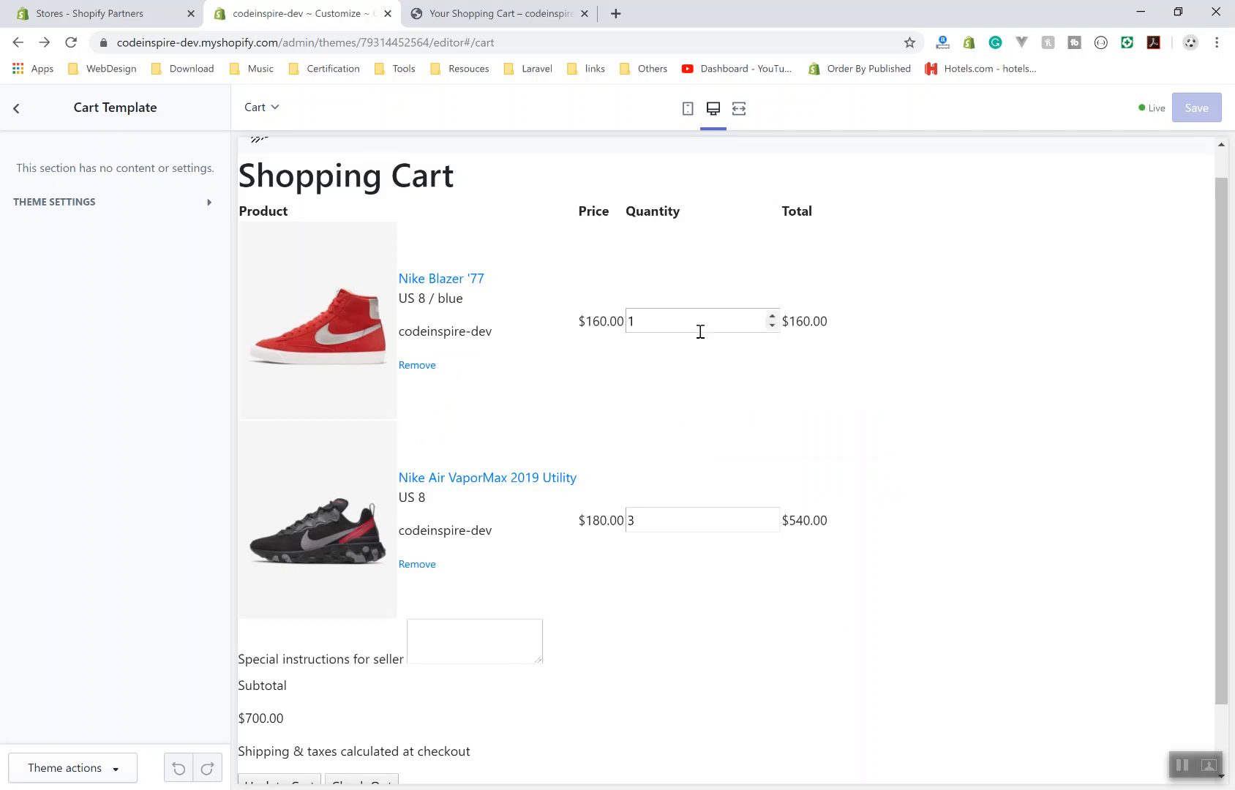
# Return from the empty Cart Template panel to cart-template.liquid in VS Code
pyautogui.press('alt+tab')
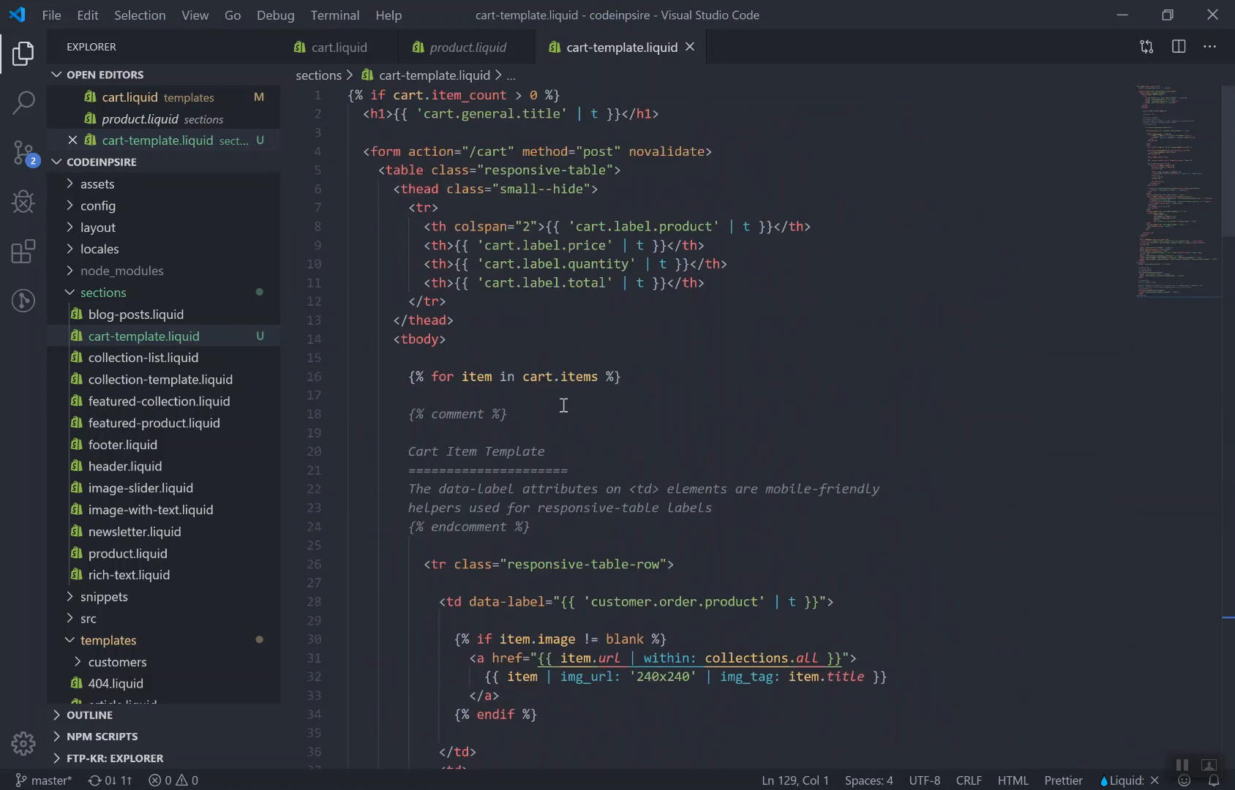
pyautogui.moveTo(661, 460)
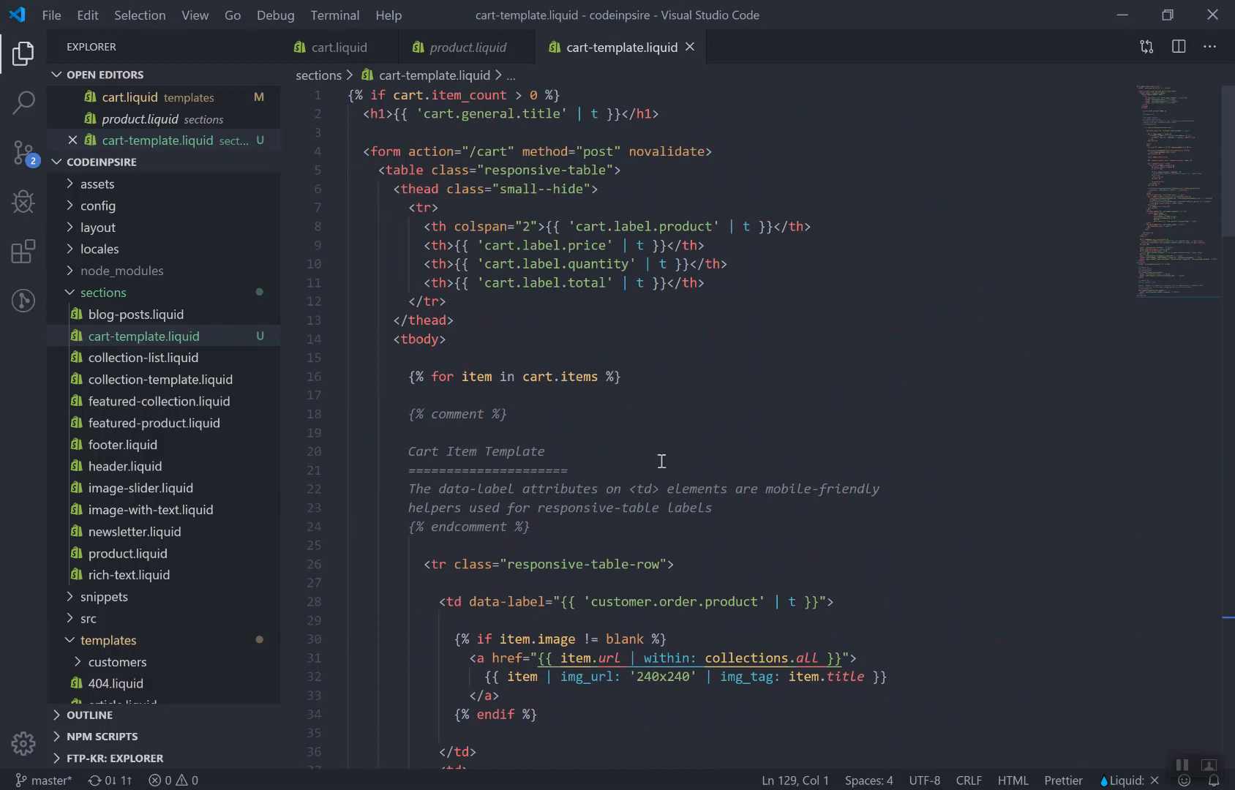
pyautogui.moveTo(961, 502)
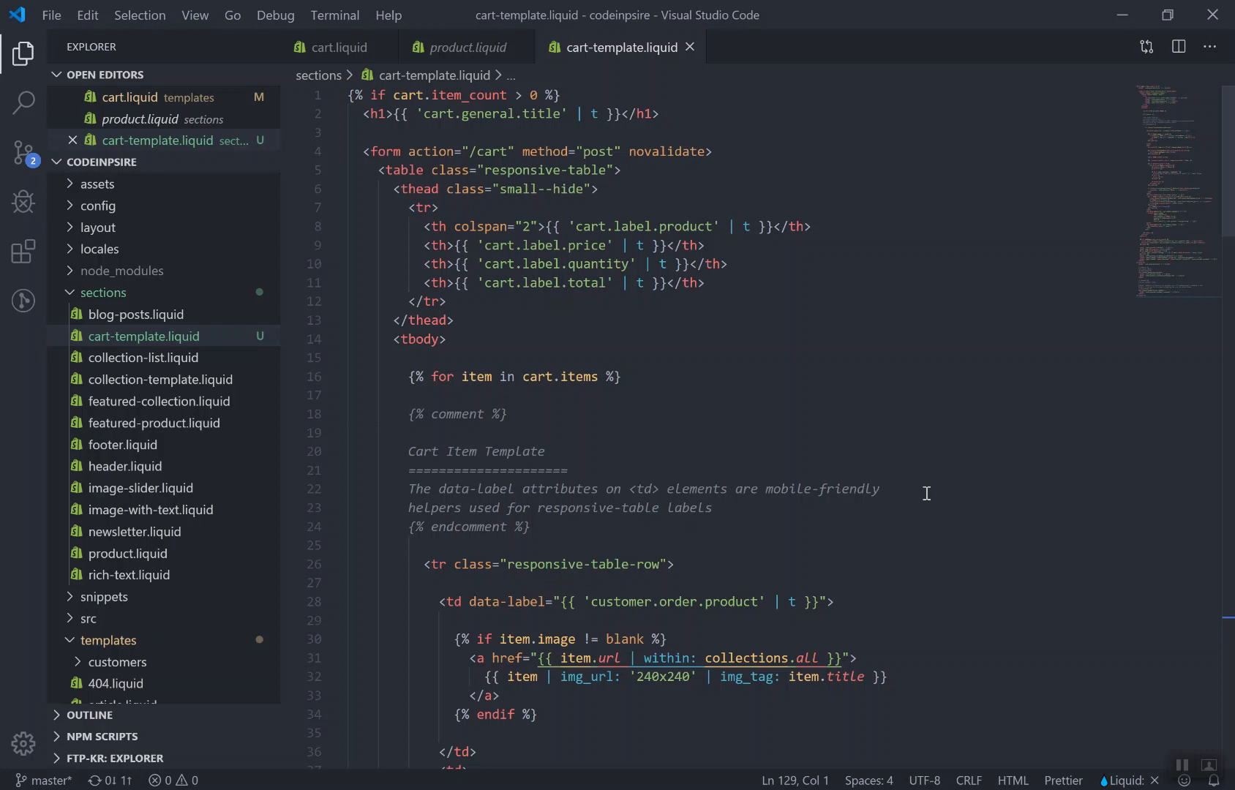
pyautogui.moveTo(933, 504)
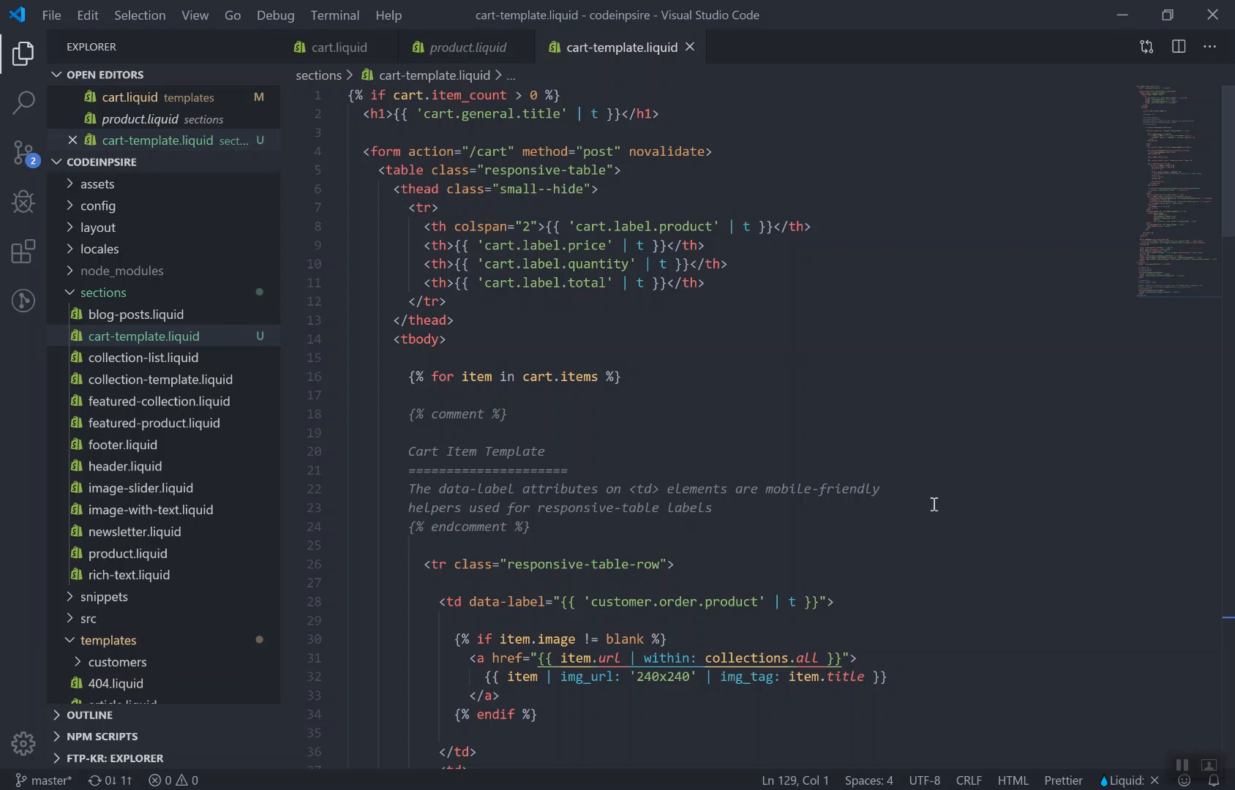
pyautogui.moveTo(929, 506)
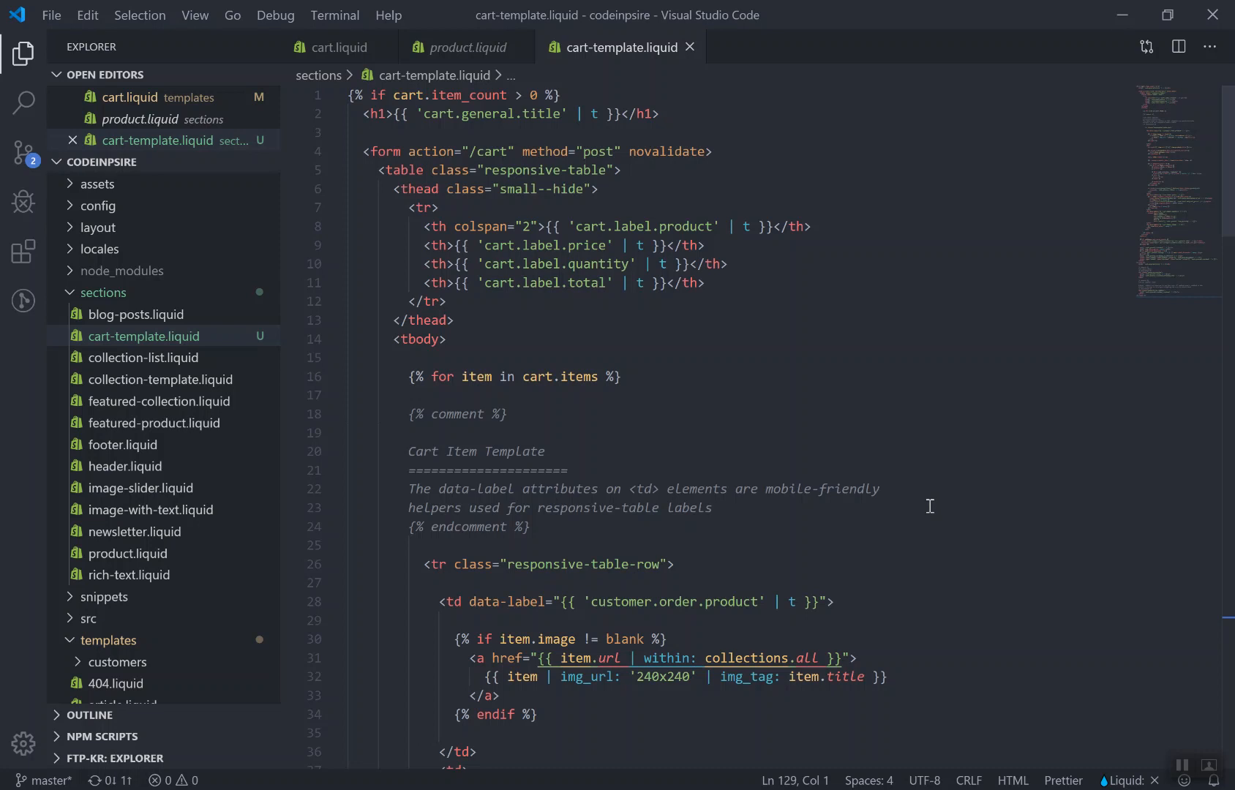
pyautogui.moveTo(1181, 746)
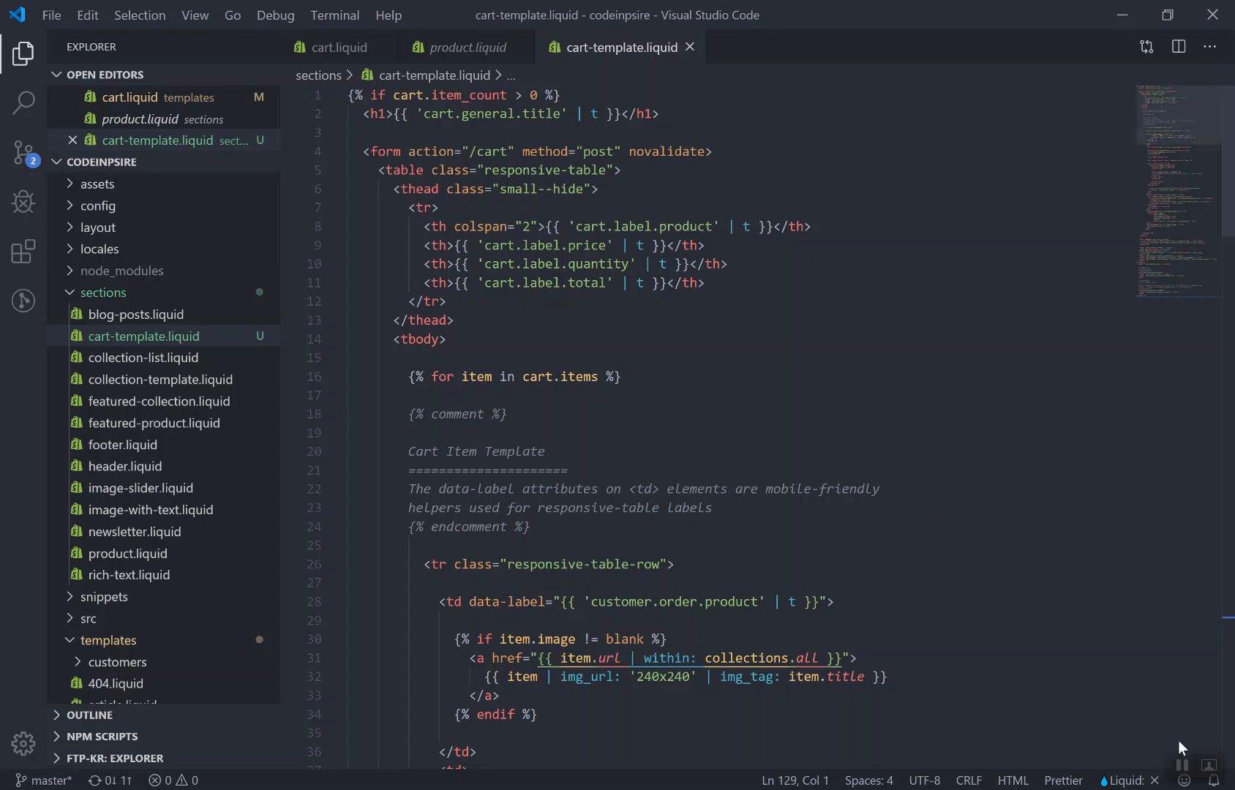